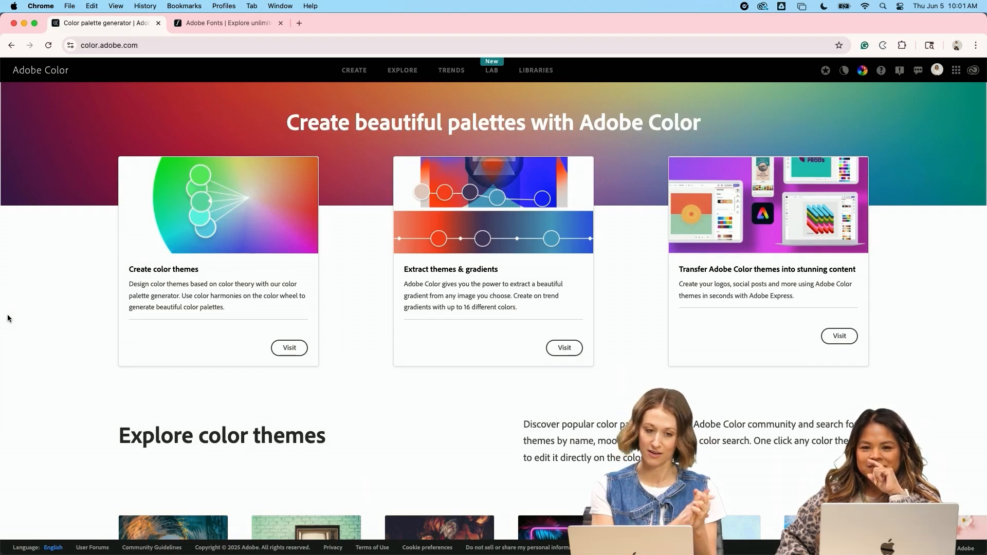
Step: Search Adobe Color for 'bright summer oranges pinks yellows blue' and browse the palette results
{"action": "type", "text": "bright summer oranges pinks yellows blue"}
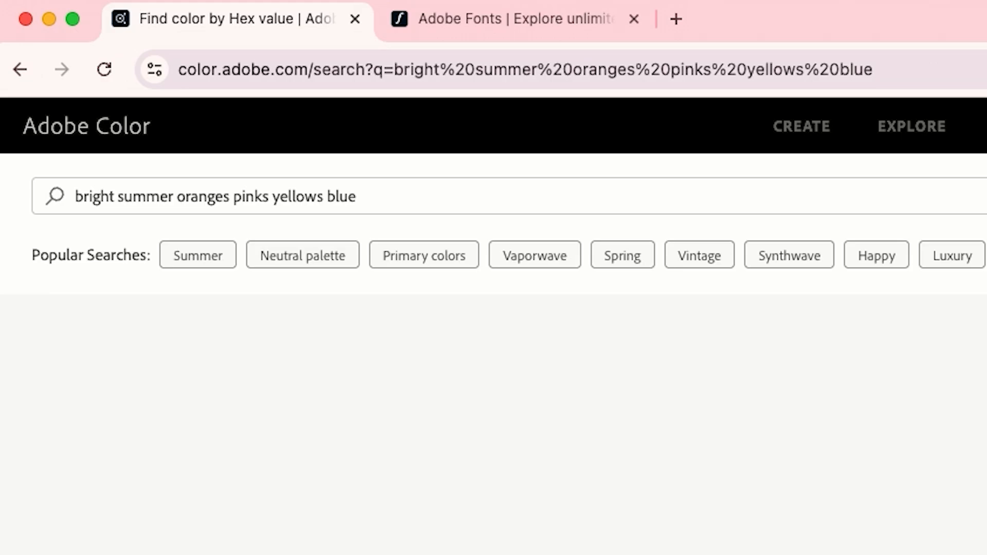
{"action": "scroll", "scroll_direction": "down", "scroll_amount": 3}
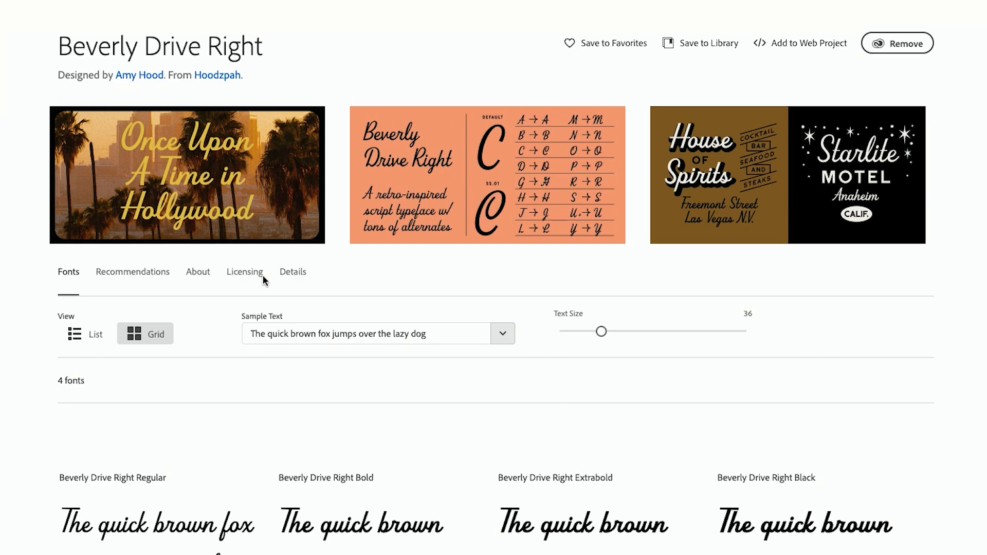
{"action": "scroll", "scroll_direction": "down", "scroll_amount": 3}
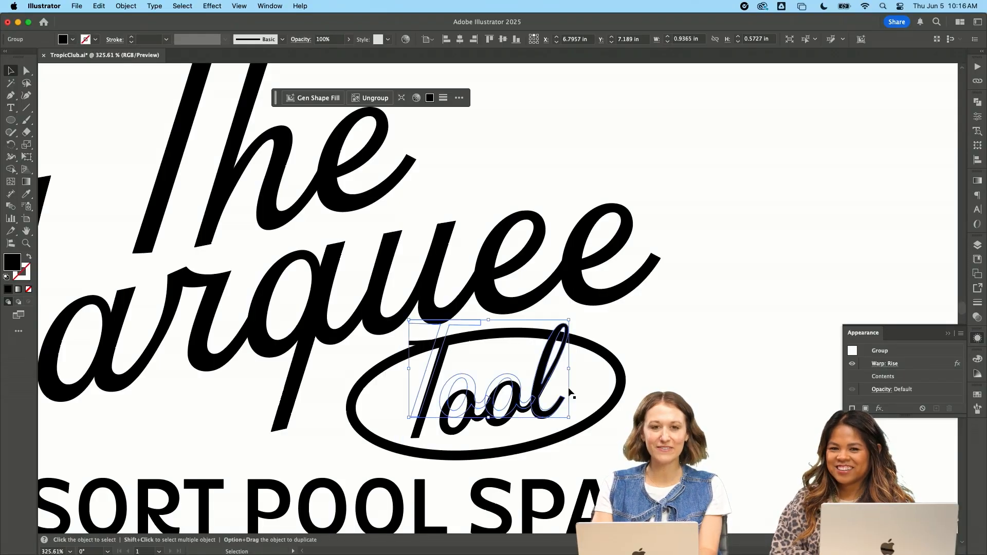
Step: Unite the warped 'Tool' lettering in Pathfinder and expand the logo's appearance into solid shapes
{"action": "left_click", "coordinate": [126, 6]}
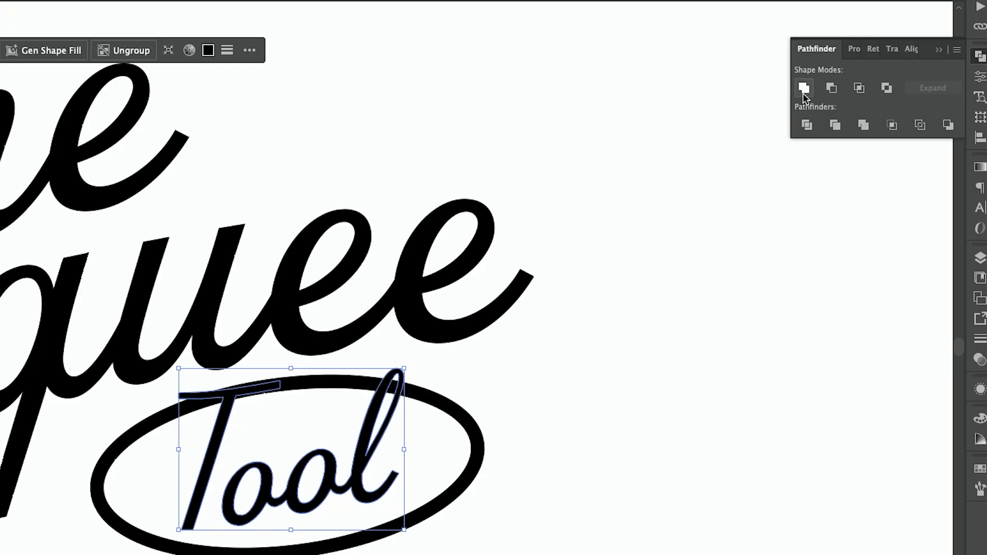
{"action": "mouse_move", "coordinate": [481, 213]}
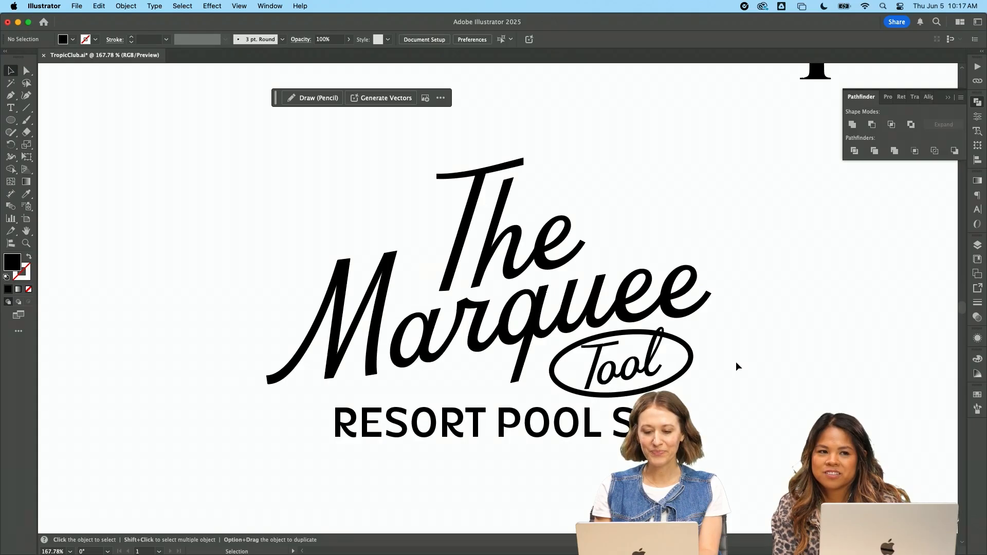
{"action": "mouse_move", "coordinate": [719, 397]}
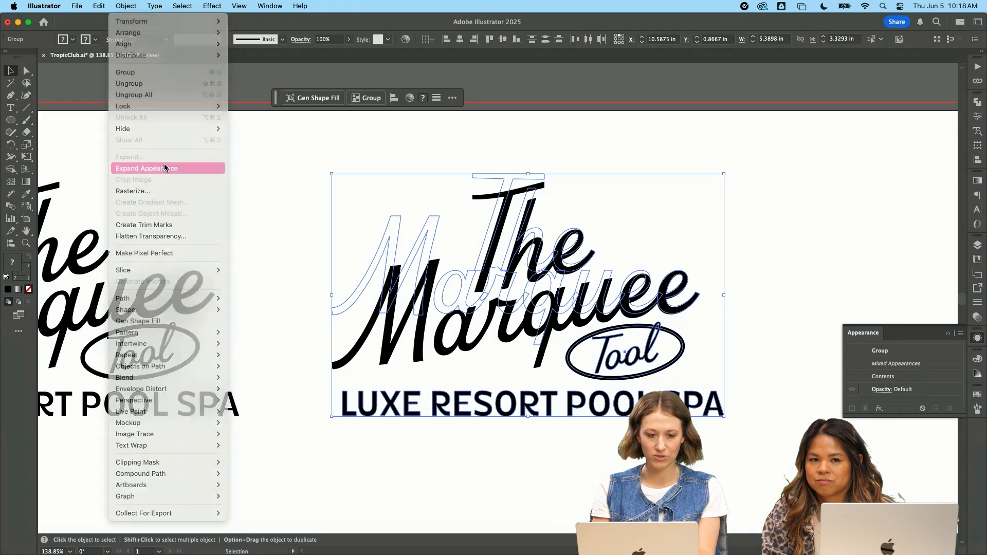
{"action": "left_click", "coordinate": [146, 168]}
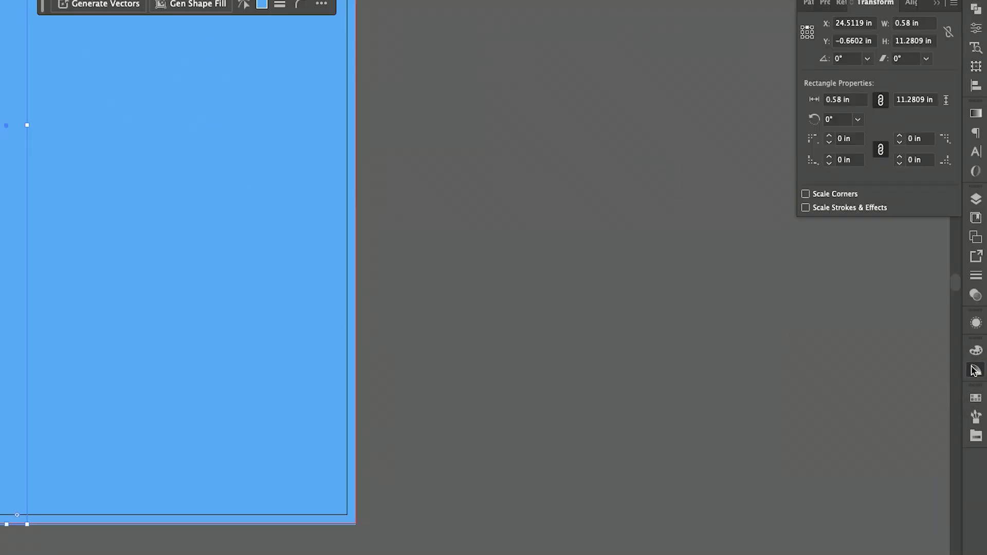
Step: Blend the two blue bars with 7 specified steps to form the striped background
{"action": "left_click", "coordinate": [975, 371]}
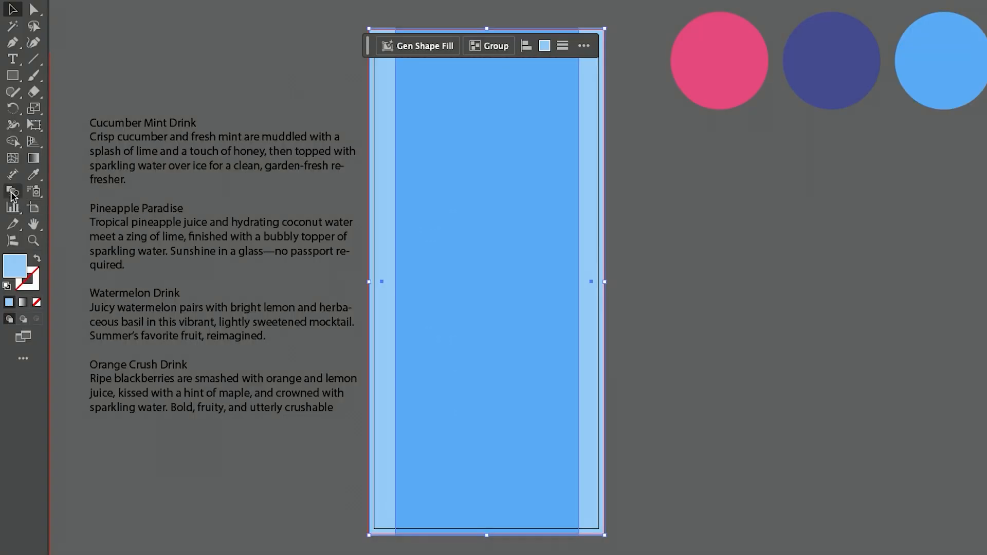
{"action": "mouse_move", "coordinate": [13, 192]}
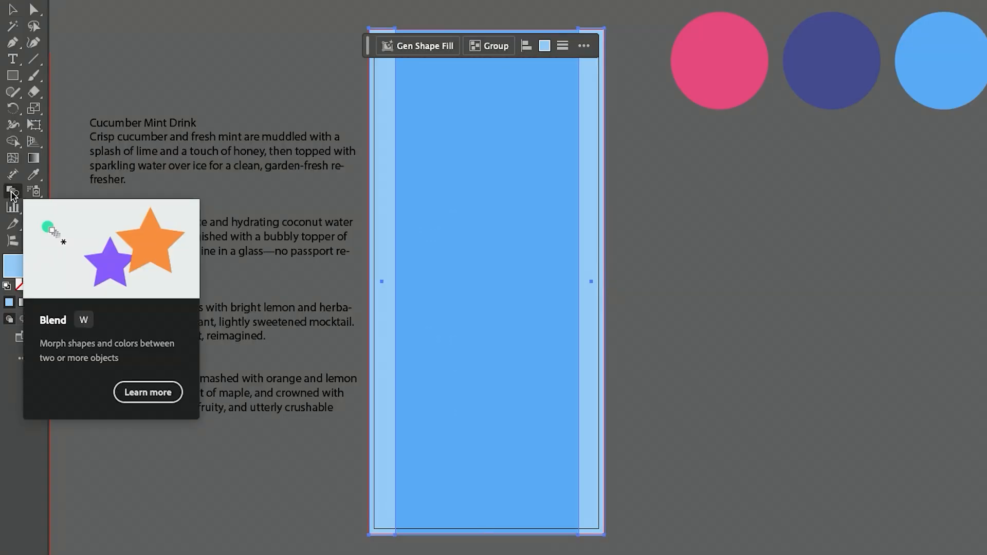
{"action": "mouse_move", "coordinate": [563, 227]}
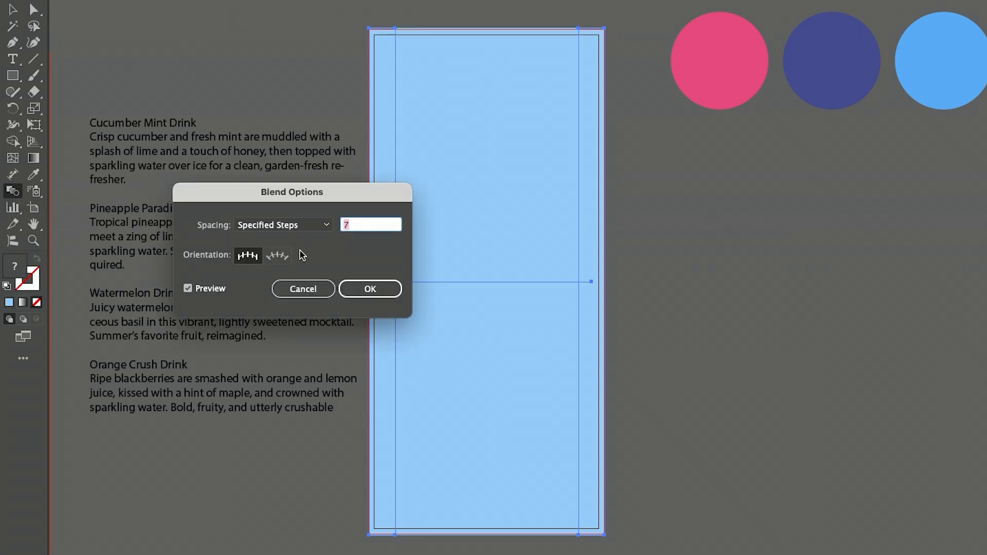
{"action": "left_click", "coordinate": [369, 289]}
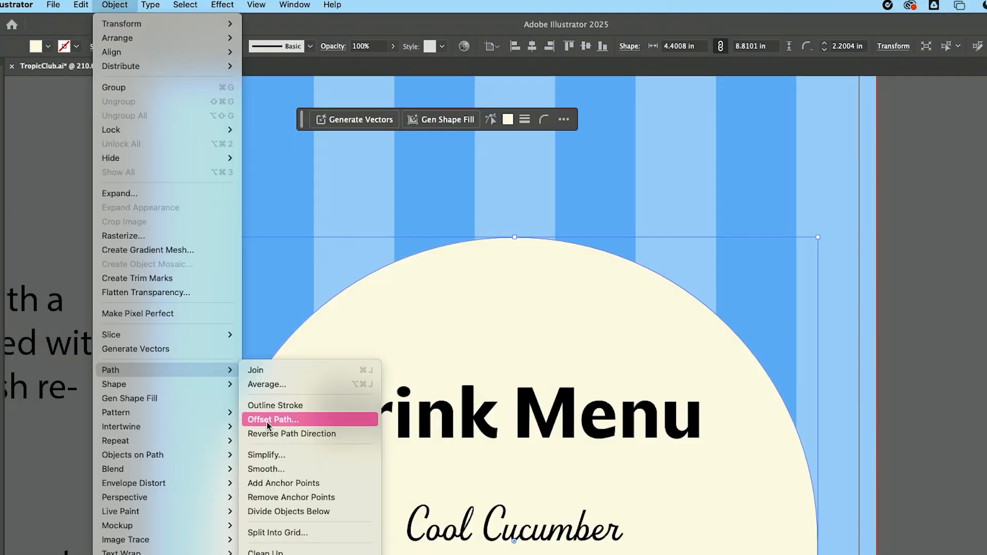
Step: Offset the cream arch inward by -0.375 in to create a second inner arch
{"action": "left_click", "coordinate": [272, 420]}
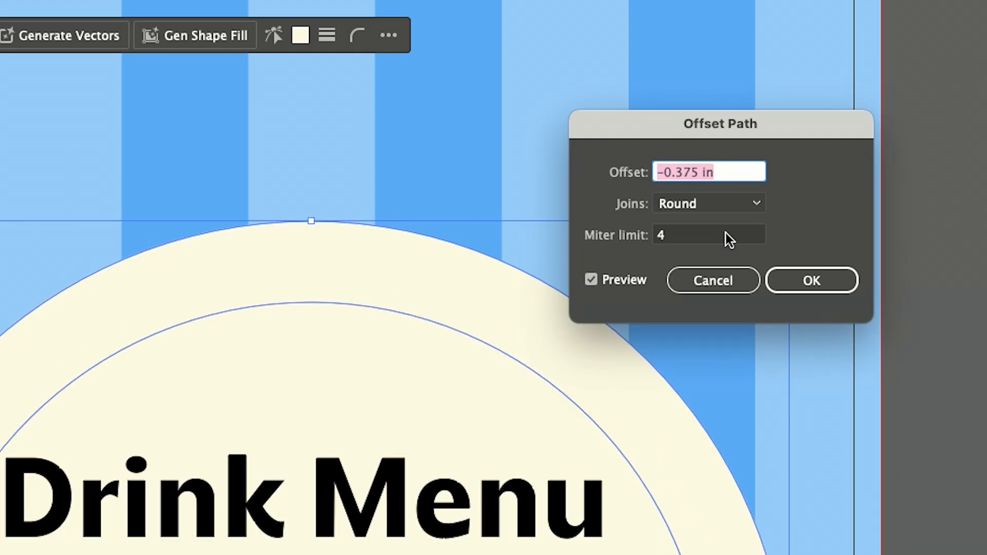
{"action": "left_click", "coordinate": [811, 280]}
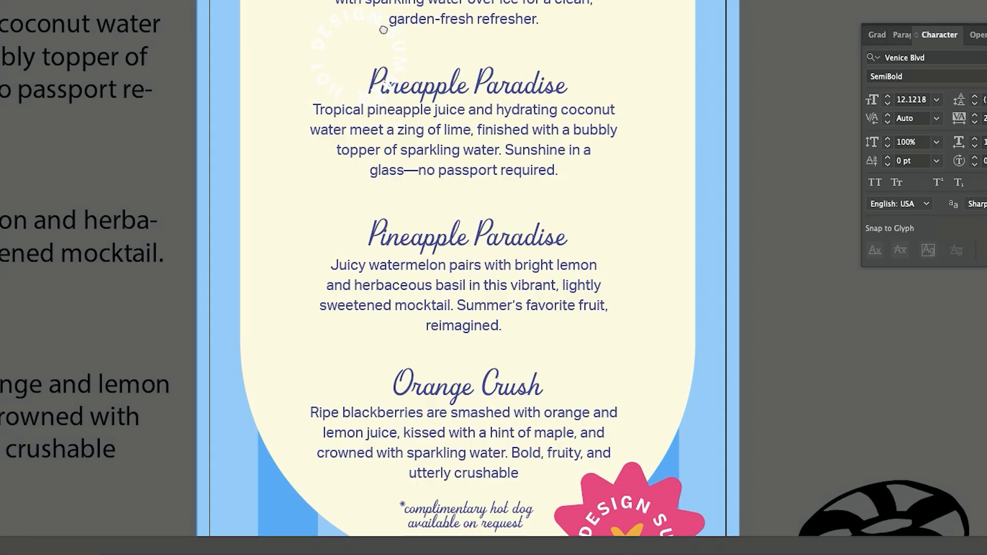
Step: Arrange the four script drink names, centred descriptions and sticker graphics inside the arch
{"action": "scroll", "scroll_direction": "up", "scroll_amount": 3}
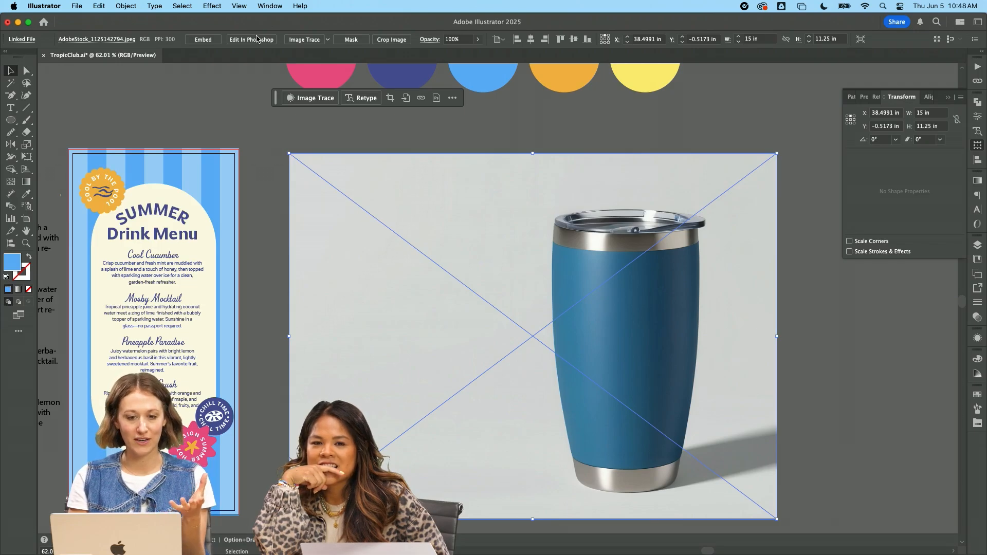
Step: Edit the tumbler photo in Photoshop, shift it to hot pink with Hue/Saturation, and save
{"action": "left_click", "coordinate": [251, 39]}
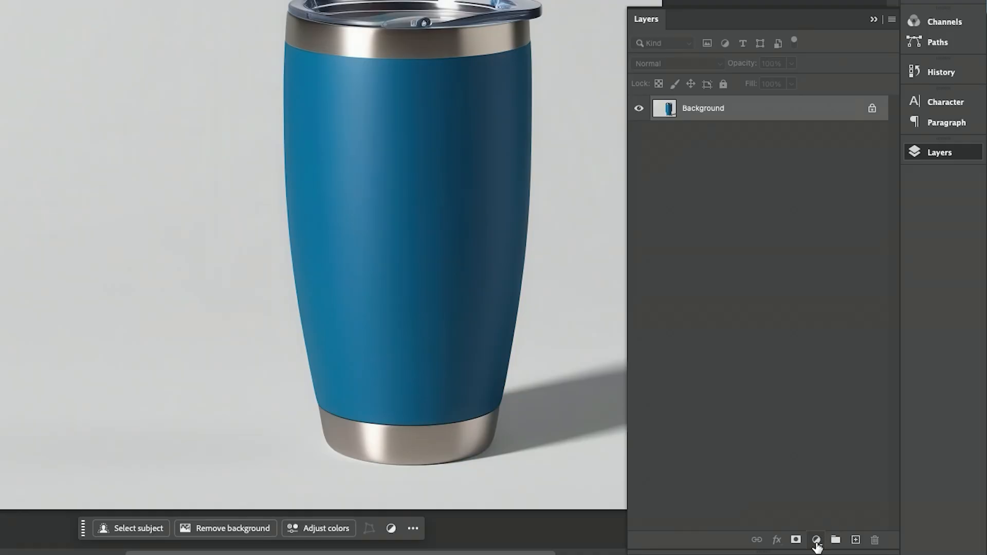
{"action": "mouse_move", "coordinate": [726, 427]}
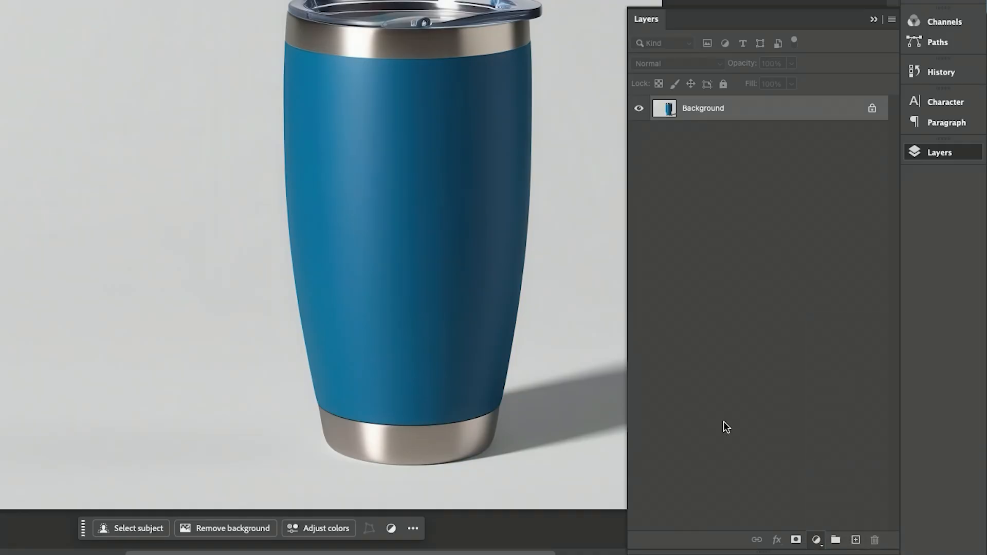
{"action": "left_click", "coordinate": [99, 6]}
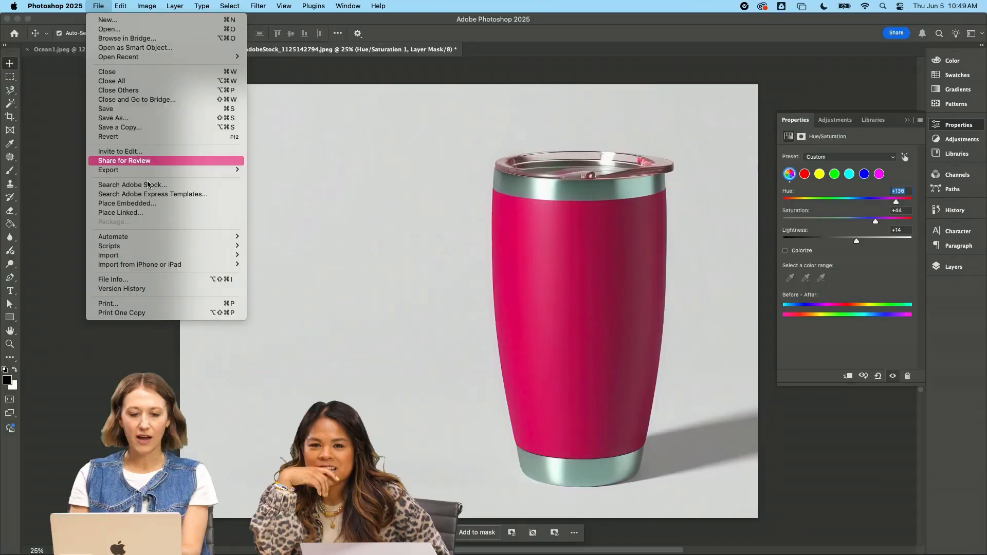
{"action": "left_click", "coordinate": [533, 529]}
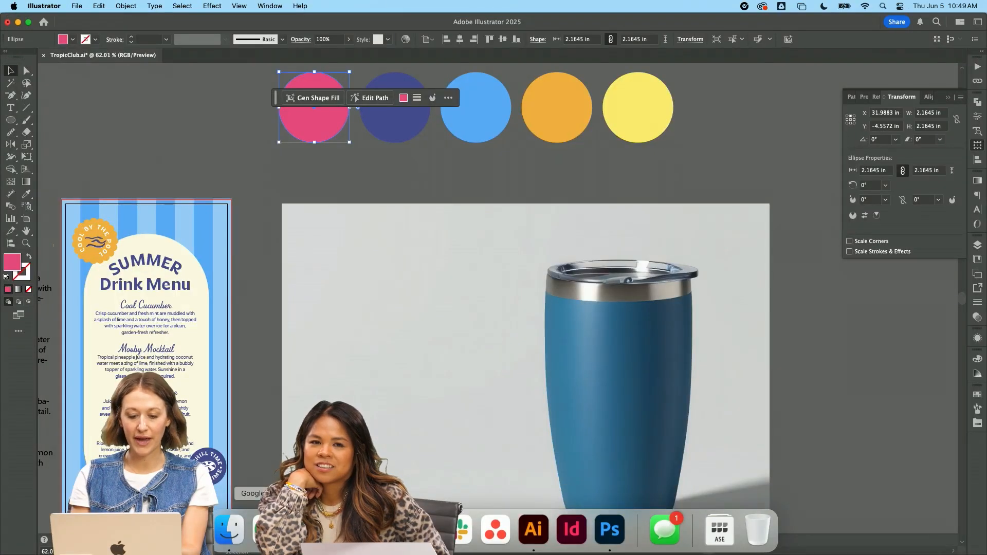
Step: Create a mockup wrapping the white Marquee Tool logo onto the pink tumbler and adjust it
{"action": "left_click", "coordinate": [228, 530]}
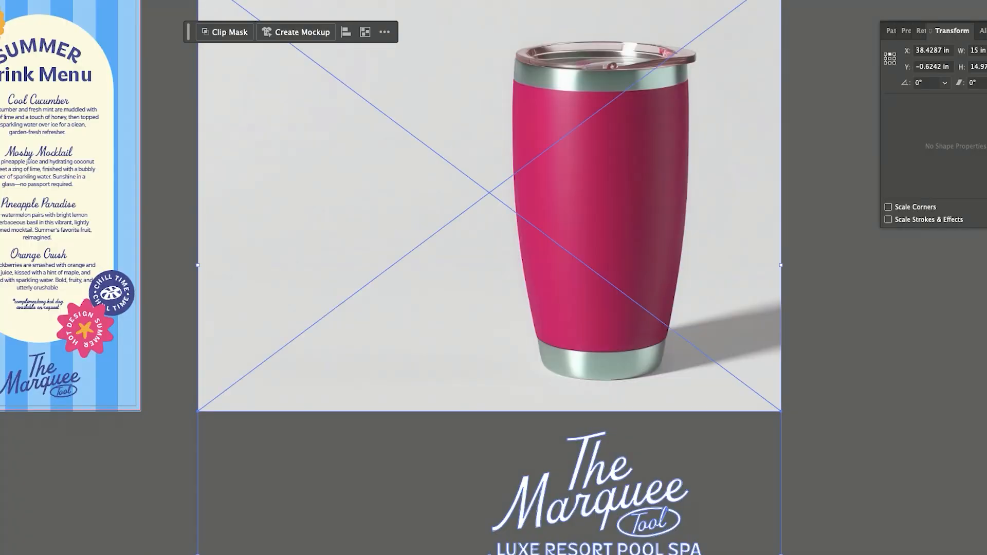
{"action": "mouse_move", "coordinate": [296, 43]}
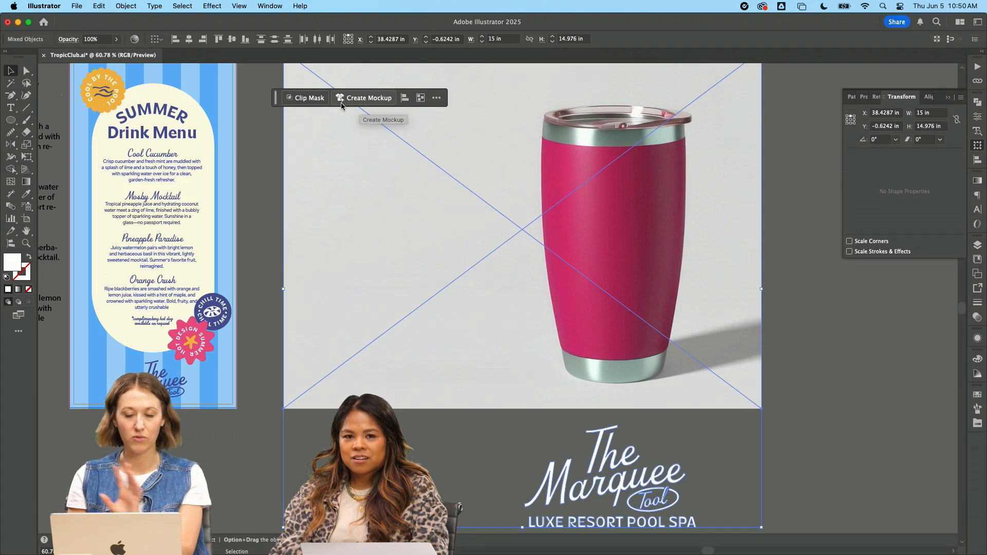
{"action": "left_click", "coordinate": [369, 97]}
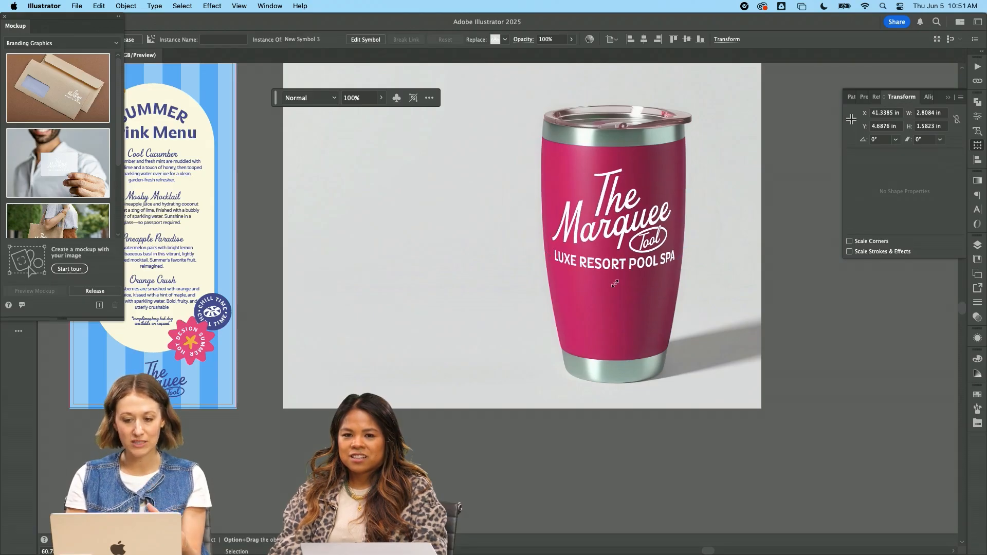
{"action": "left_click", "coordinate": [614, 226]}
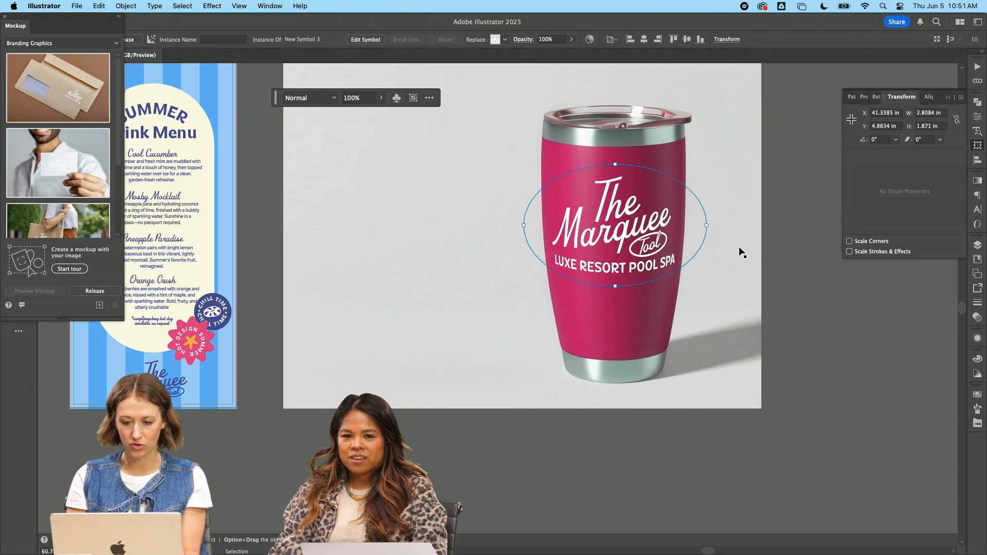